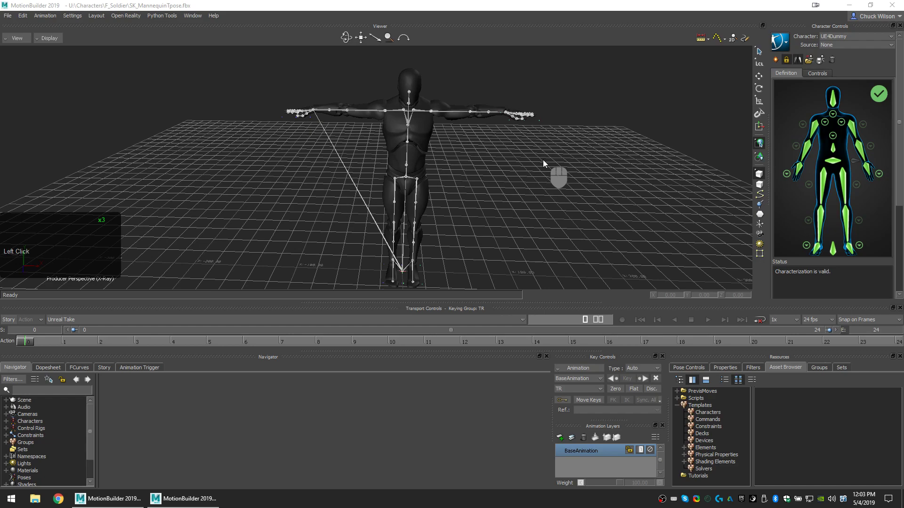
mouse_move(510, 198)
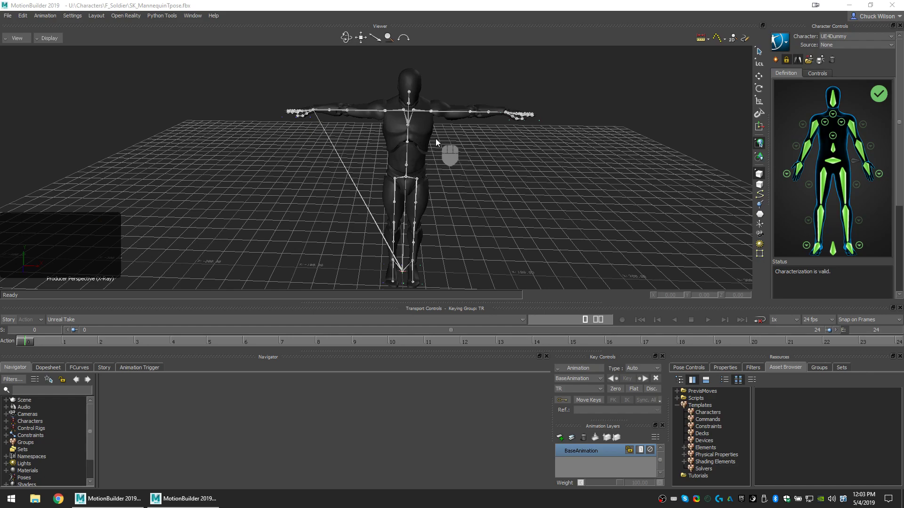
mouse_move(446, 144)
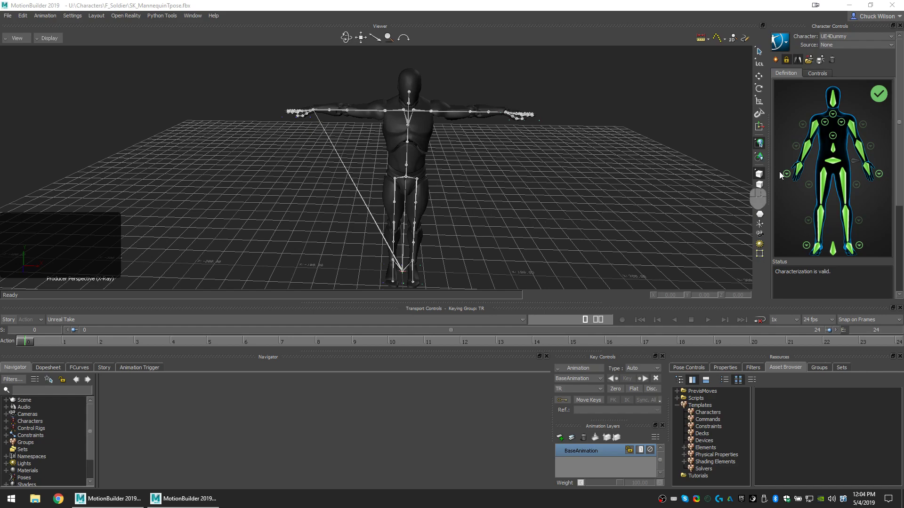
mouse_move(843, 110)
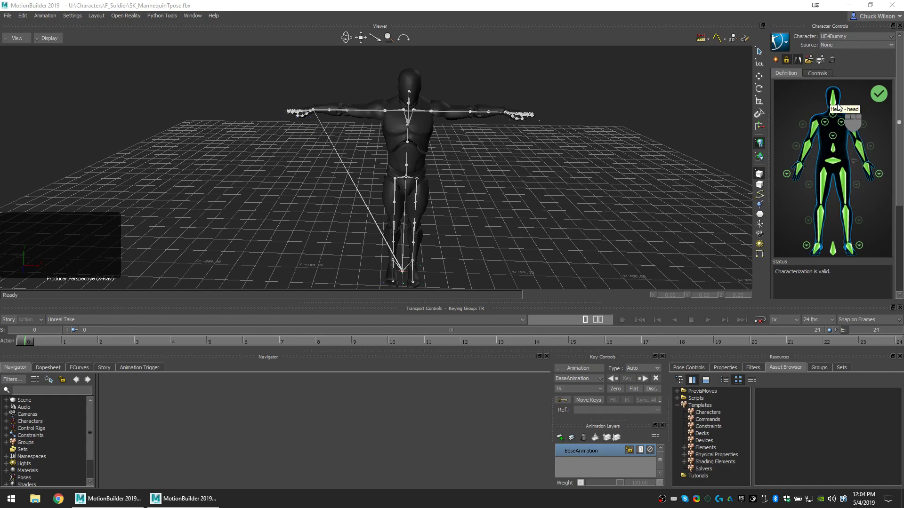
mouse_move(818, 146)
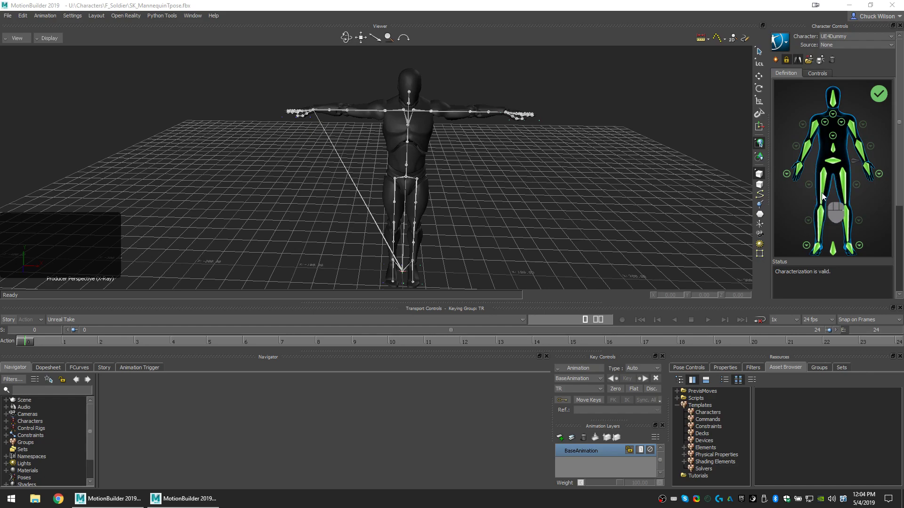
mouse_move(830, 120)
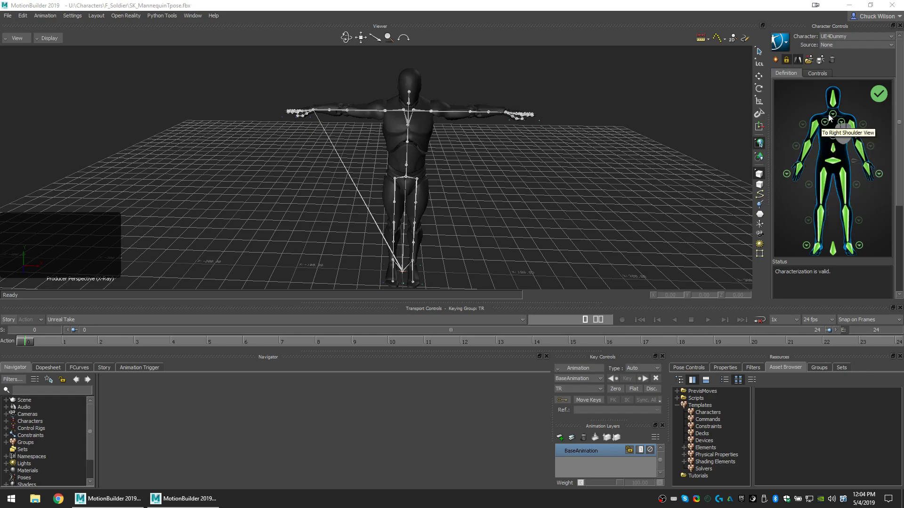
mouse_move(825, 92)
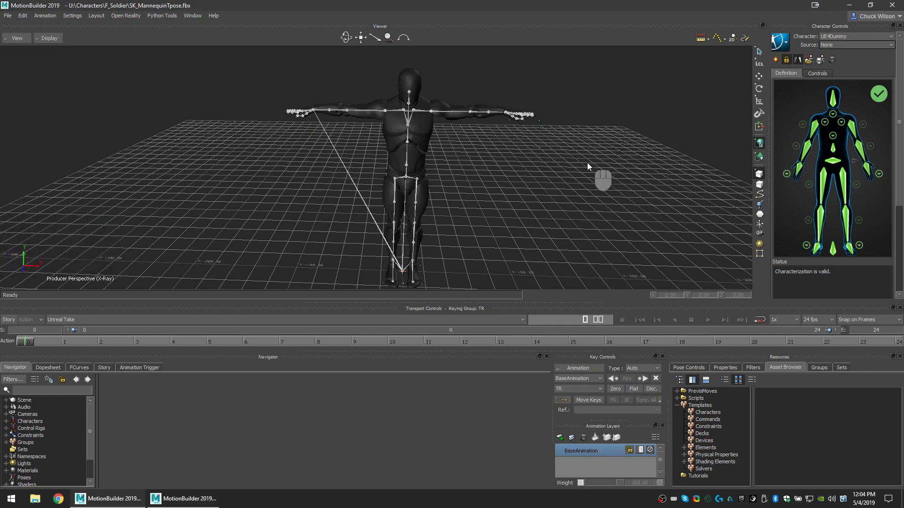
mouse_move(619, 158)
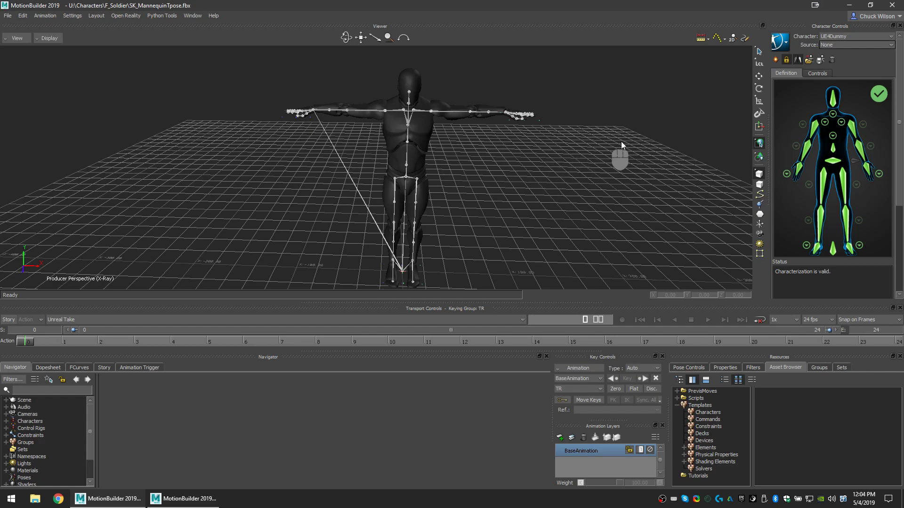
mouse_move(672, 149)
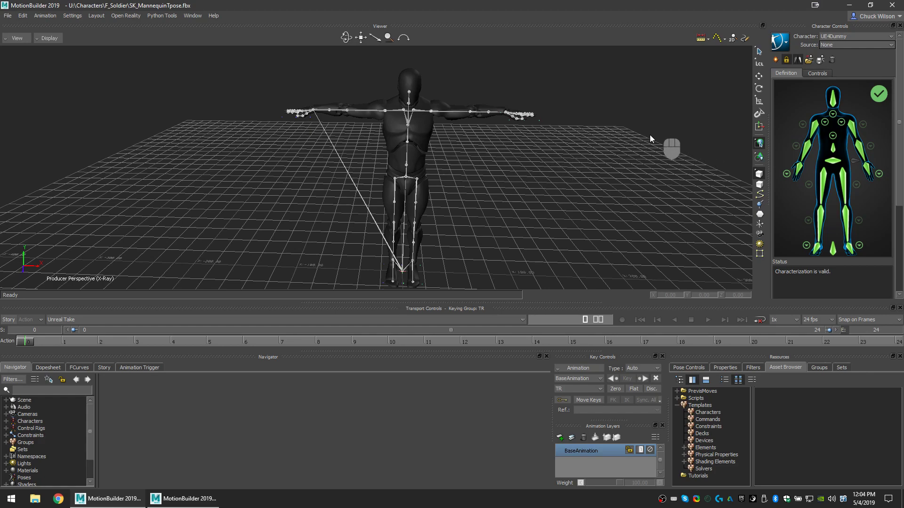
mouse_move(595, 208)
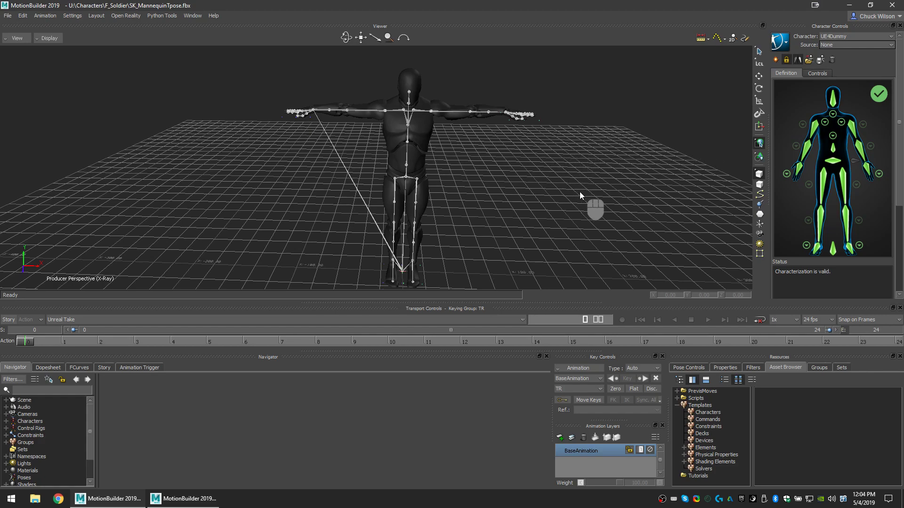
mouse_move(271, 351)
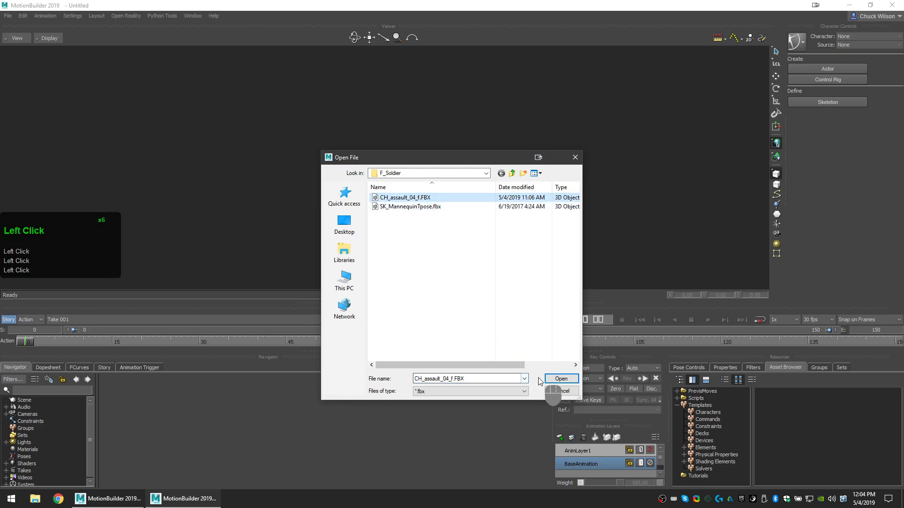
- Open CH_assault_04_f.FBX with the Unreal Take import unchecked in Open Options
left_click(559, 378)
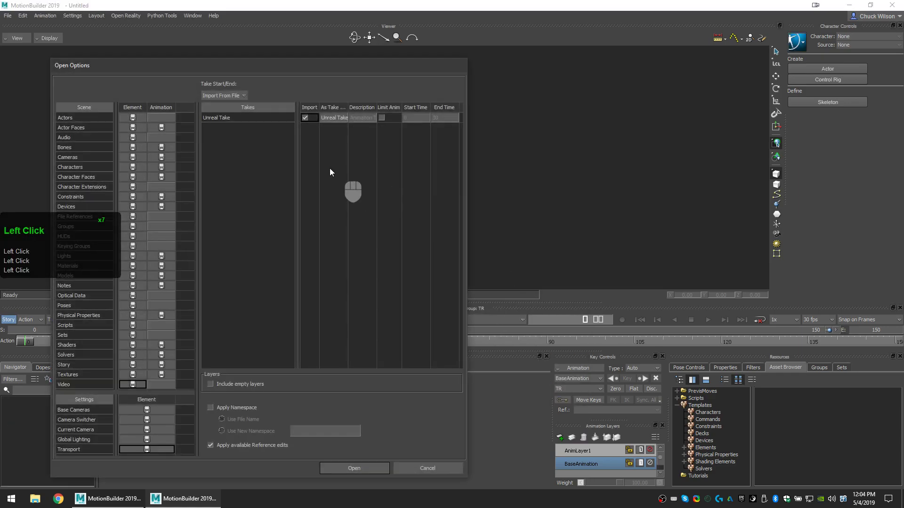
left_click(306, 118)
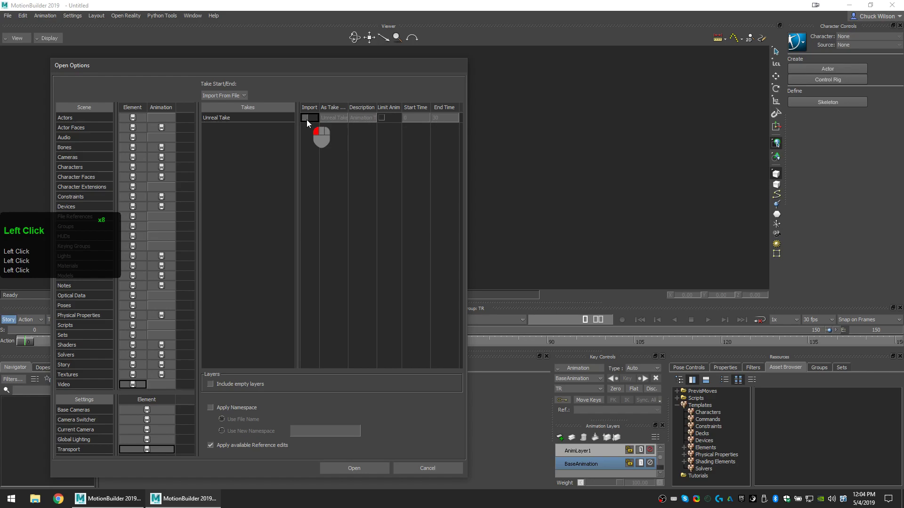
left_click(354, 468)
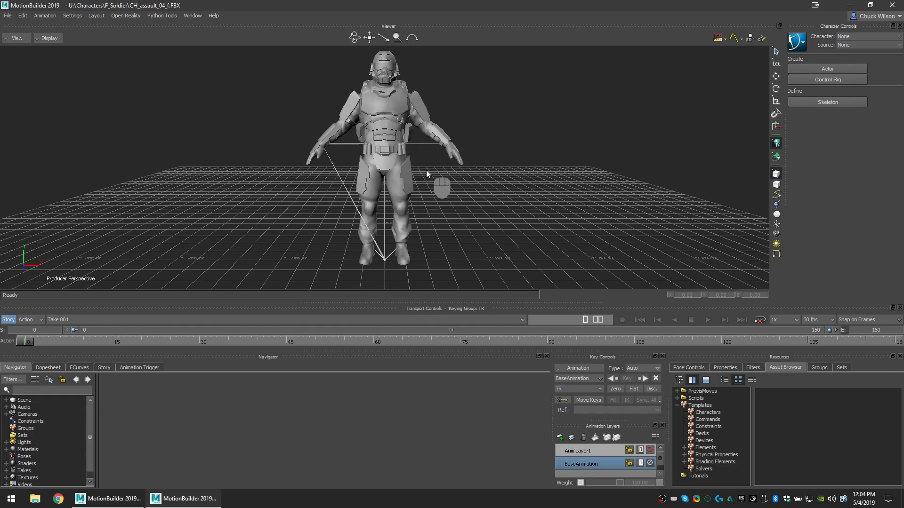
mouse_move(410, 114)
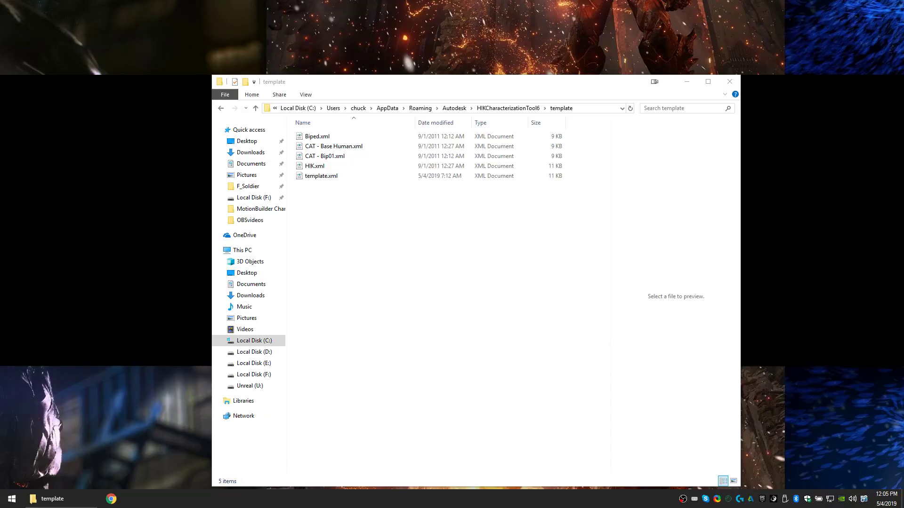
- Browse into the HIKCharacterizationTool6 template folder holding the skeleton XML files
left_click(109, 499)
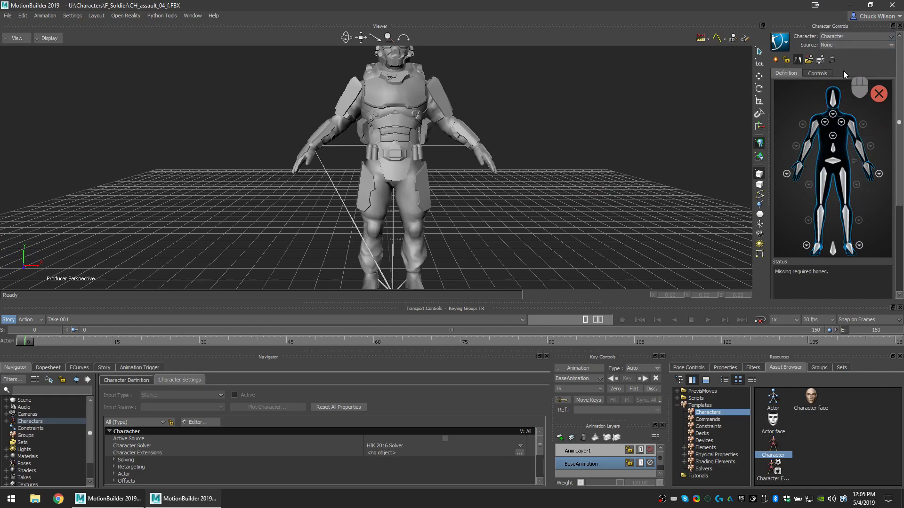
mouse_move(833, 148)
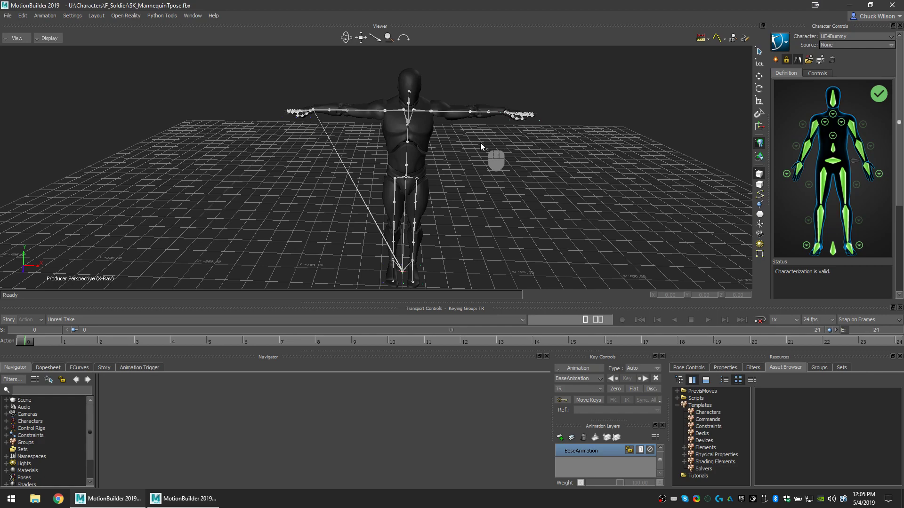
mouse_move(587, 122)
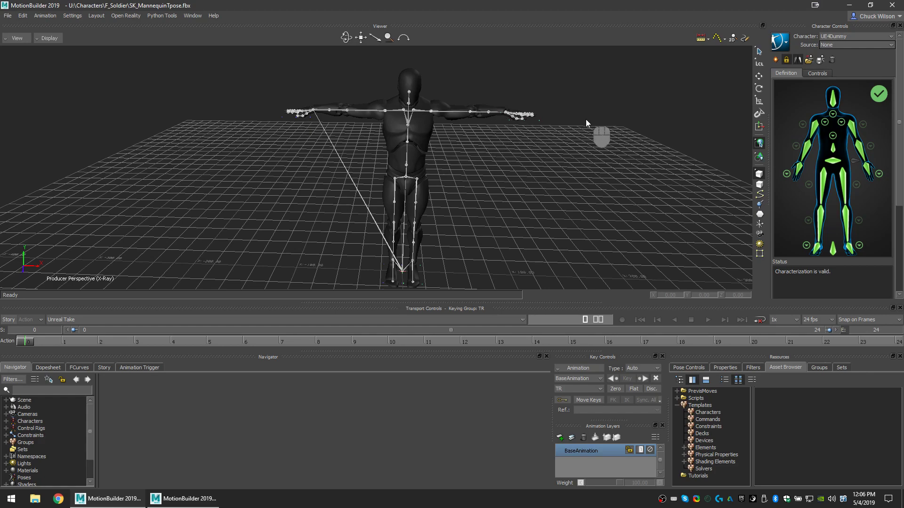
mouse_move(610, 176)
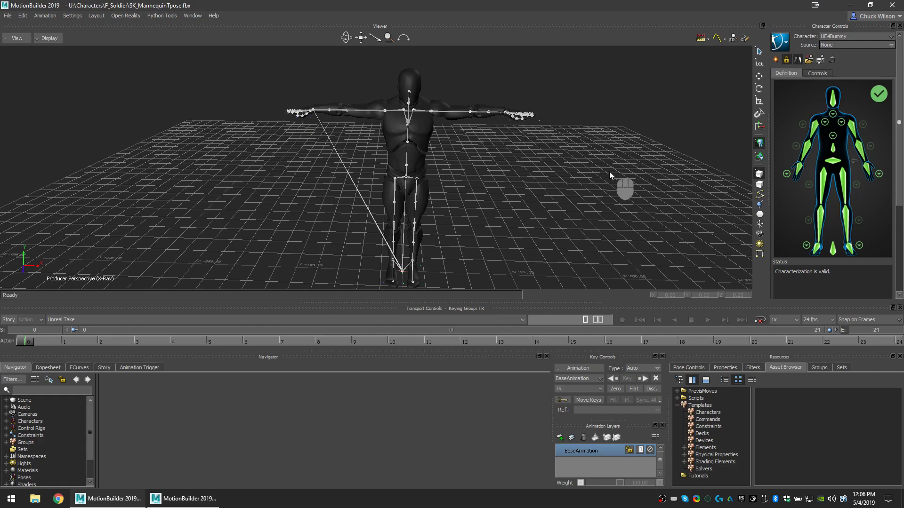
- Select spine_01 and begin a Save Skeleton Definition with template name Unreal
left_click(407, 168)
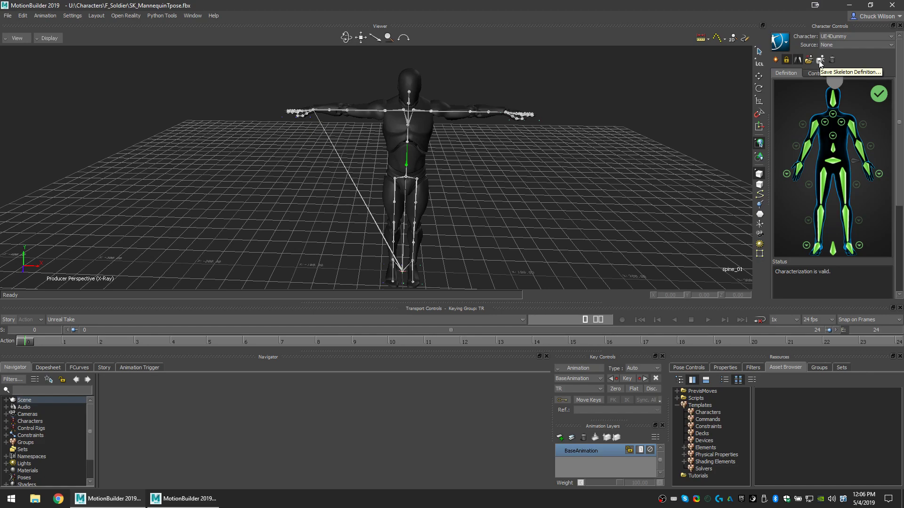
left_click(820, 60)
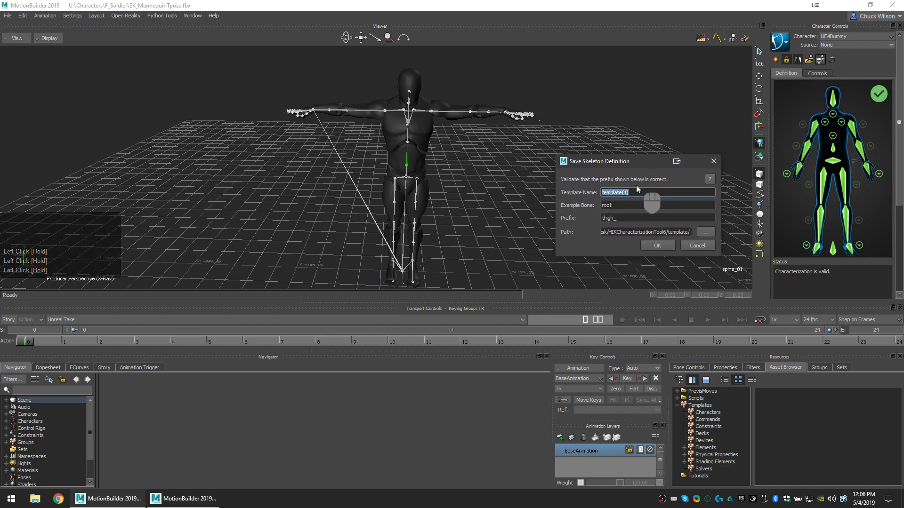
type("Unreal")
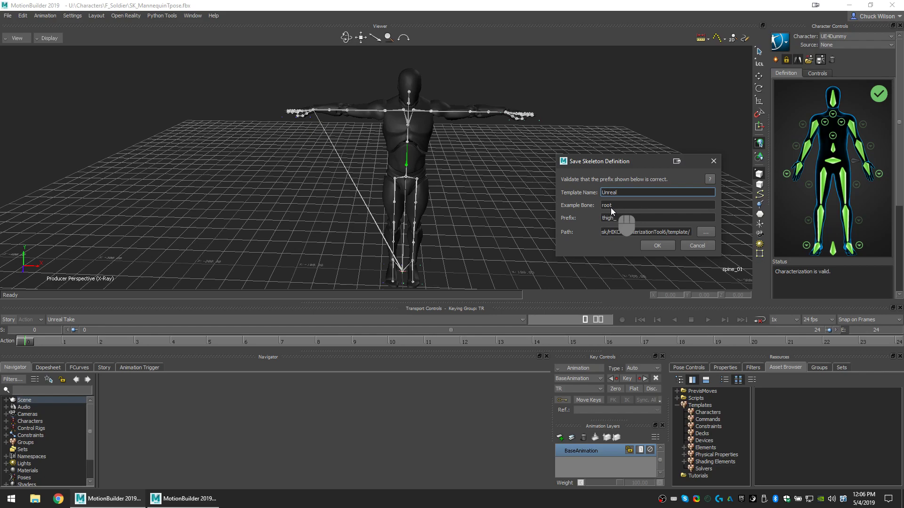
- Save the Unreal template with example bone root and an empty prefix
left_click(656, 205)
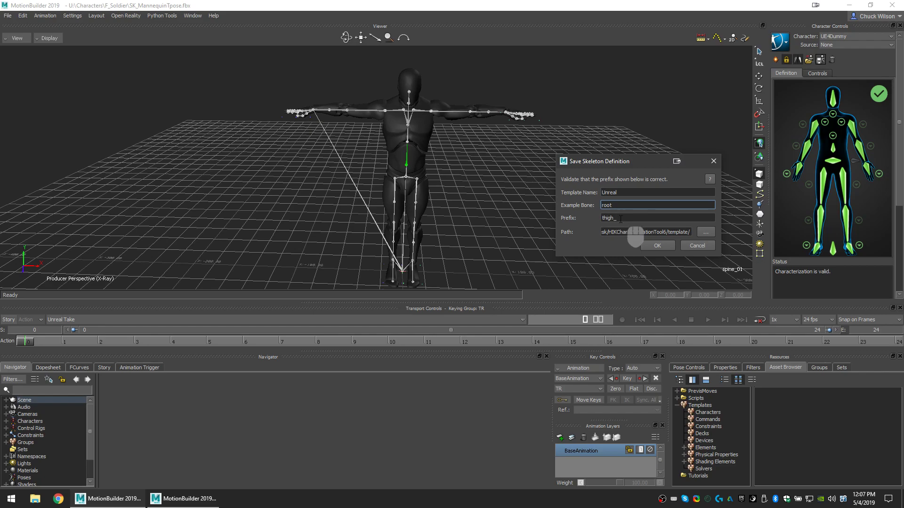
left_click(657, 217)
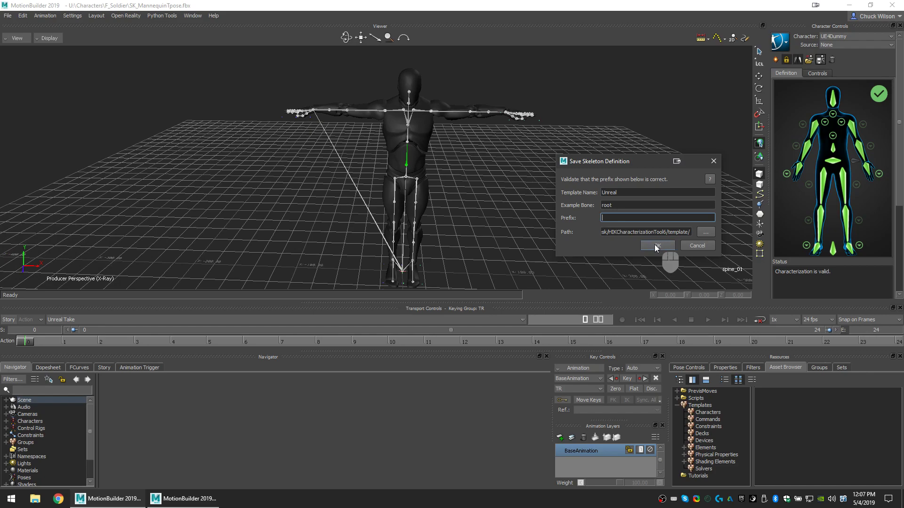
left_click(656, 246)
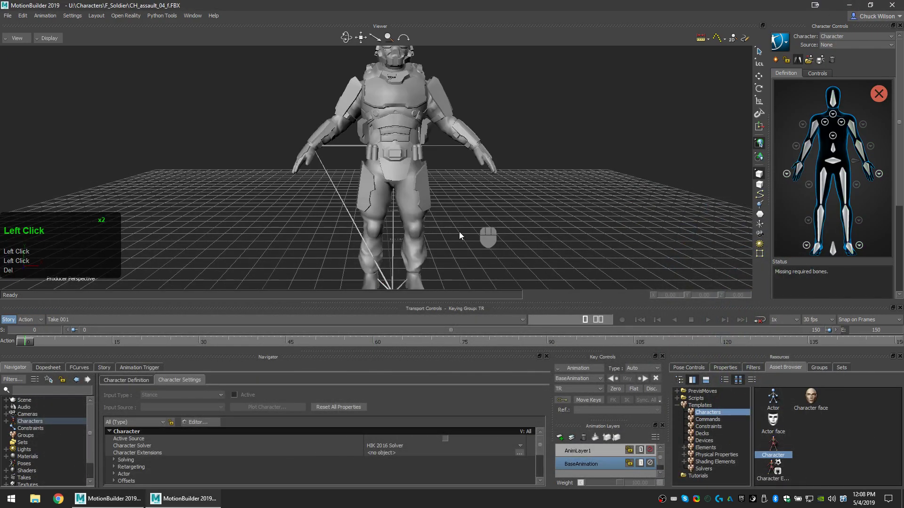
- Zoom out in the viewer to frame the whole soldier
left_click_drag(461, 230, 435, 227)
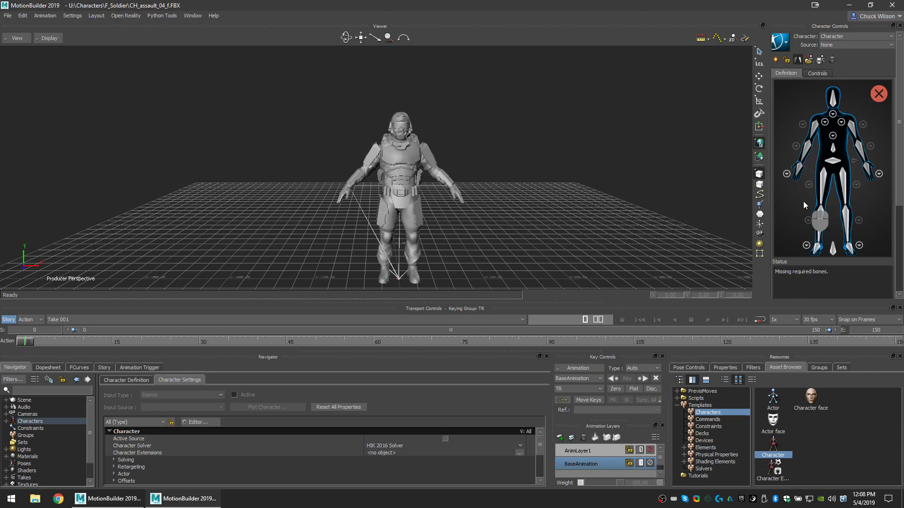
mouse_move(812, 143)
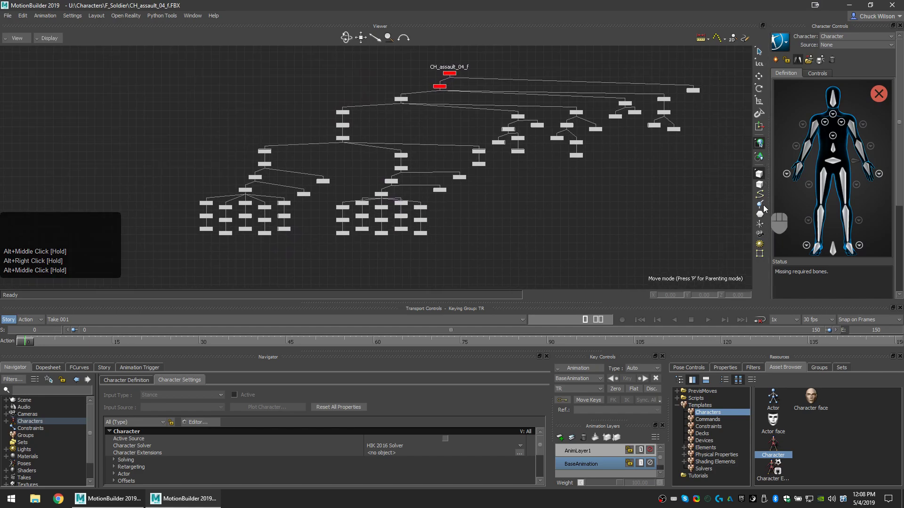
mouse_move(760, 203)
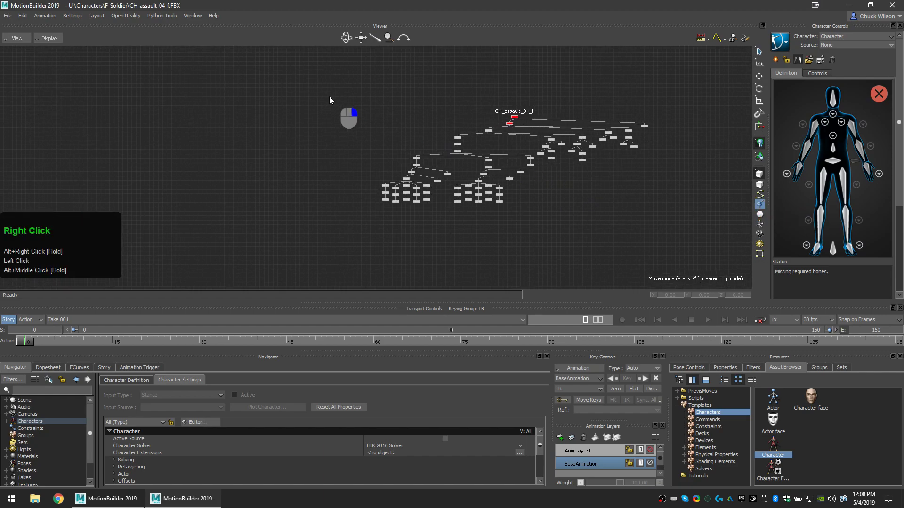
- Shrink the schematic graph and marquee-select every soldier bone node
left_click_drag(329, 98, 698, 234)
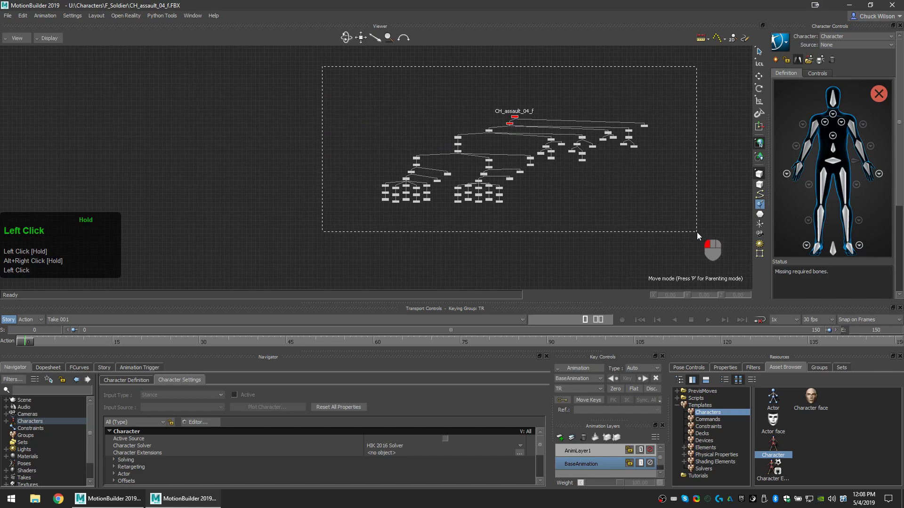
left_click_drag(698, 236, 509, 220)
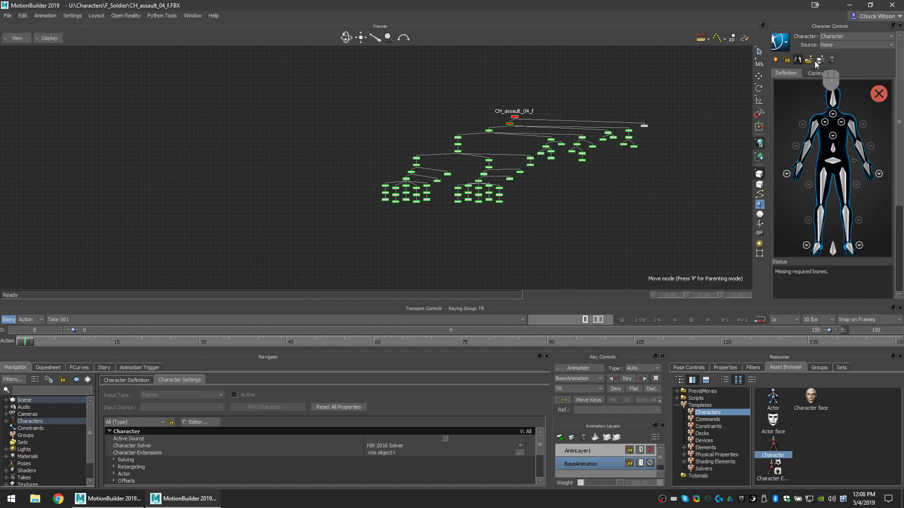
mouse_move(808, 60)
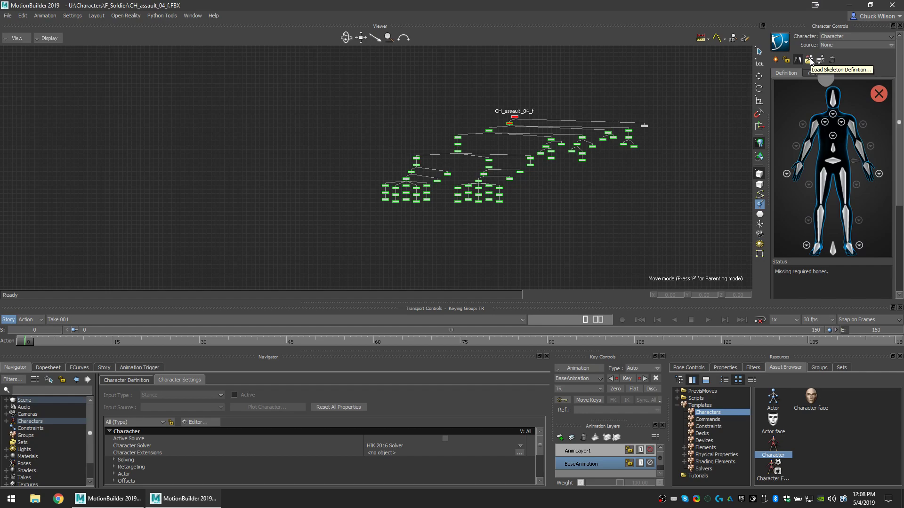
- Load the Unreal skeleton definition onto the selected bones only, with the prefix cleared
left_click(797, 59)
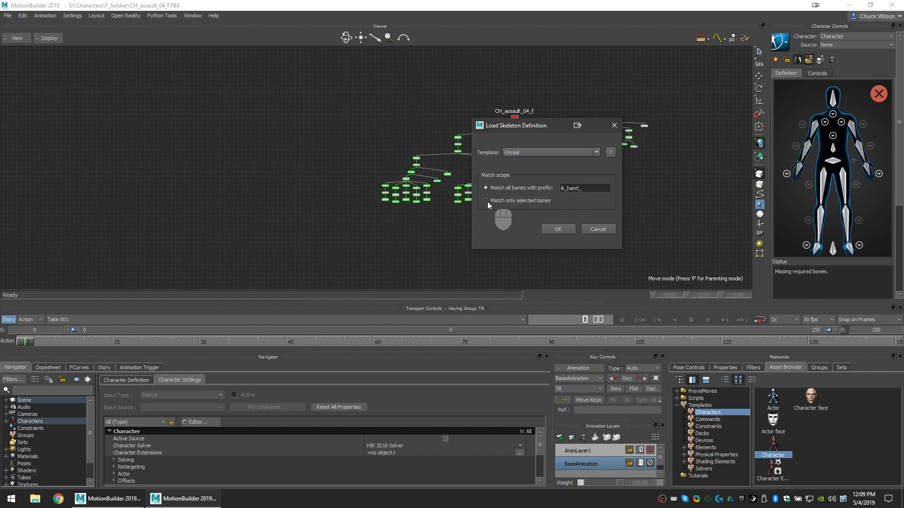
left_click(485, 200)
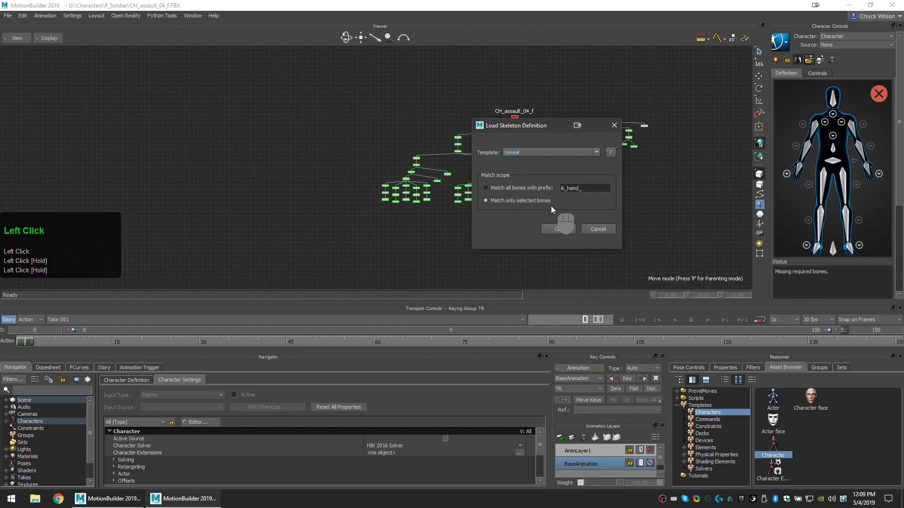
left_click(584, 188)
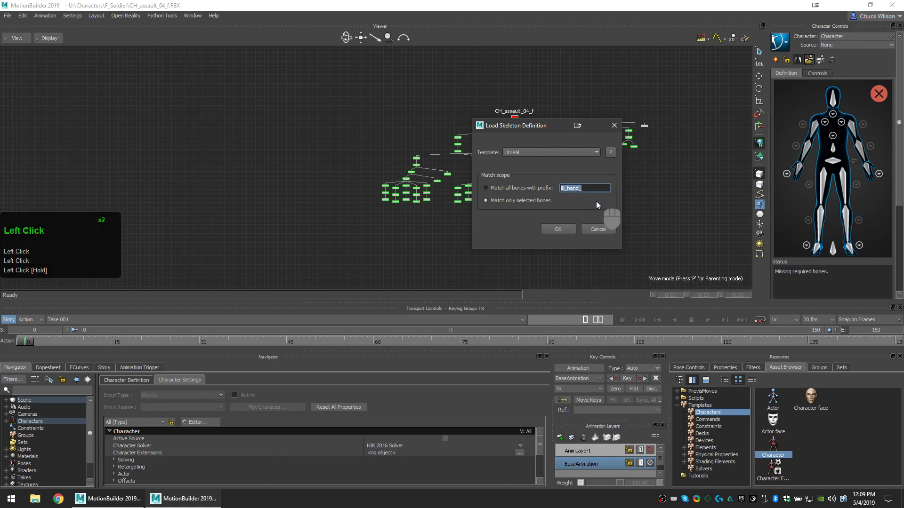
key("Delete")
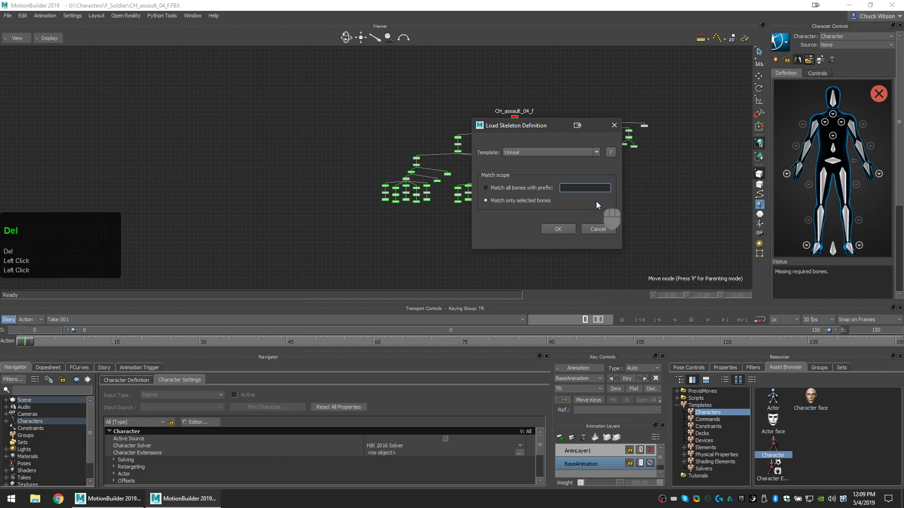
left_click(556, 228)
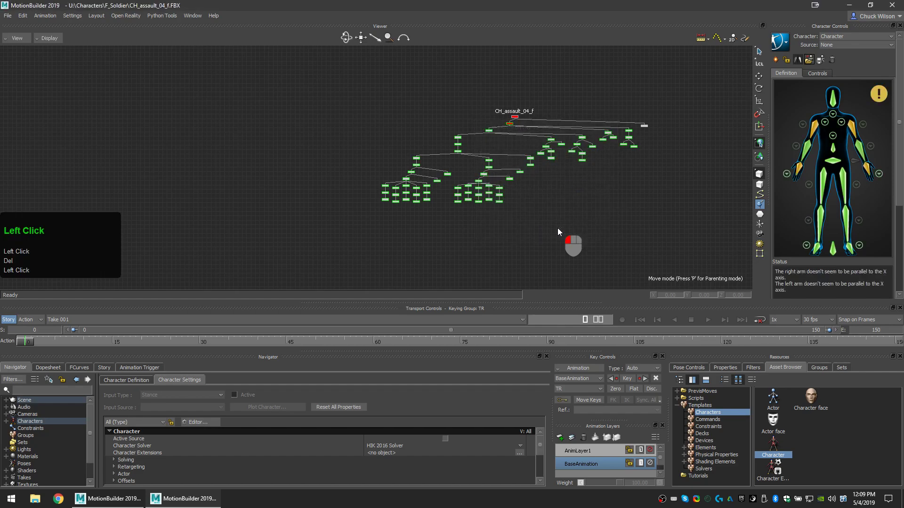
mouse_move(846, 120)
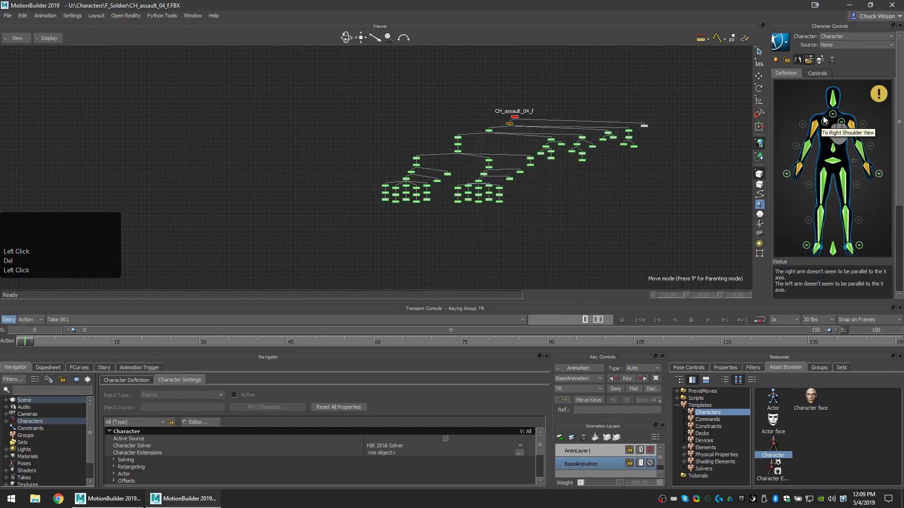
mouse_move(839, 194)
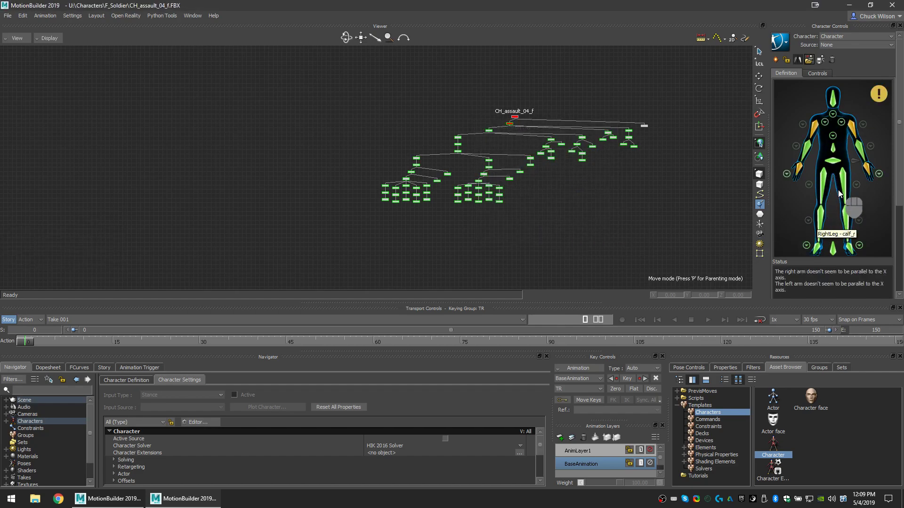
mouse_move(878, 94)
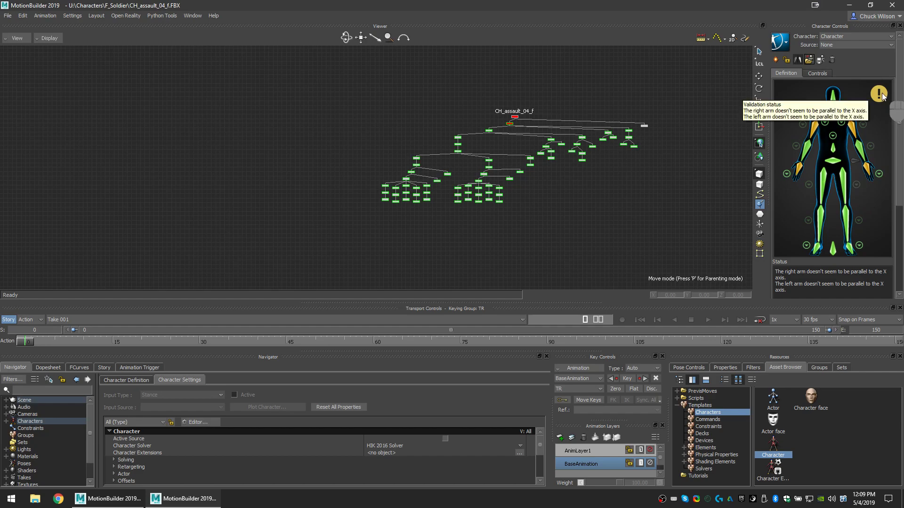
mouse_move(882, 94)
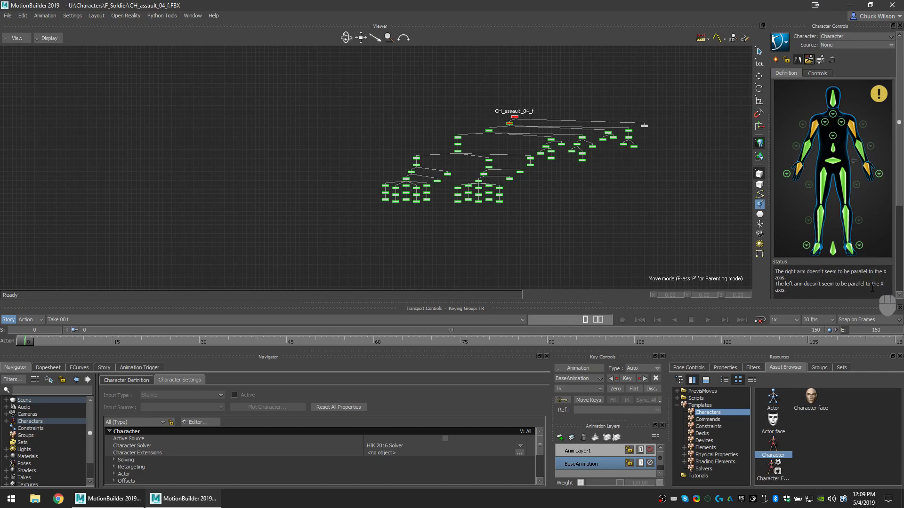
- Deselect the bones and return the viewer to the 3D perspective view
left_click(571, 198)
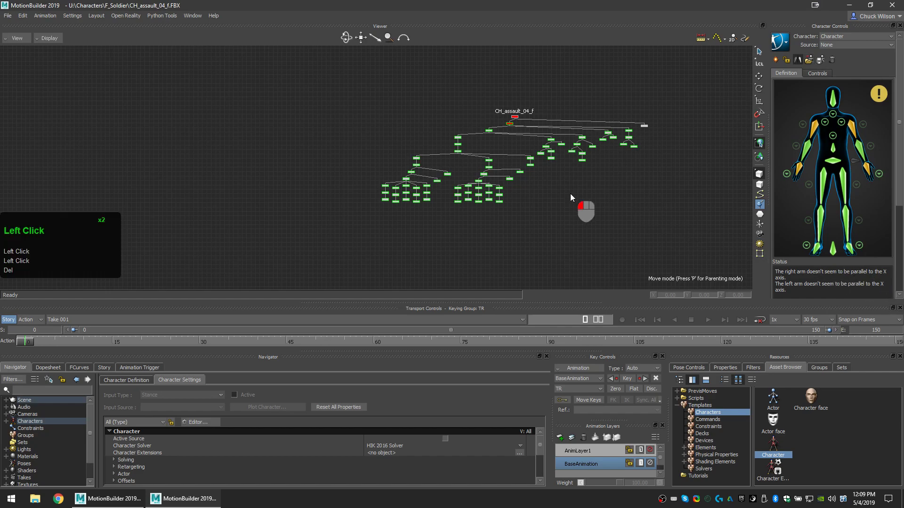
key("w")
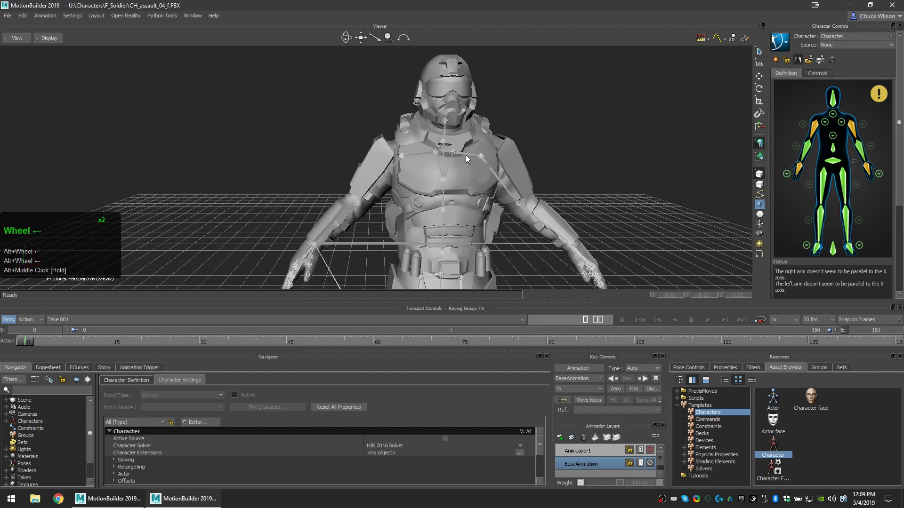
- Rotate the left clavicle with values -90 and 0 so the arm extends level sideways
left_click(467, 154)
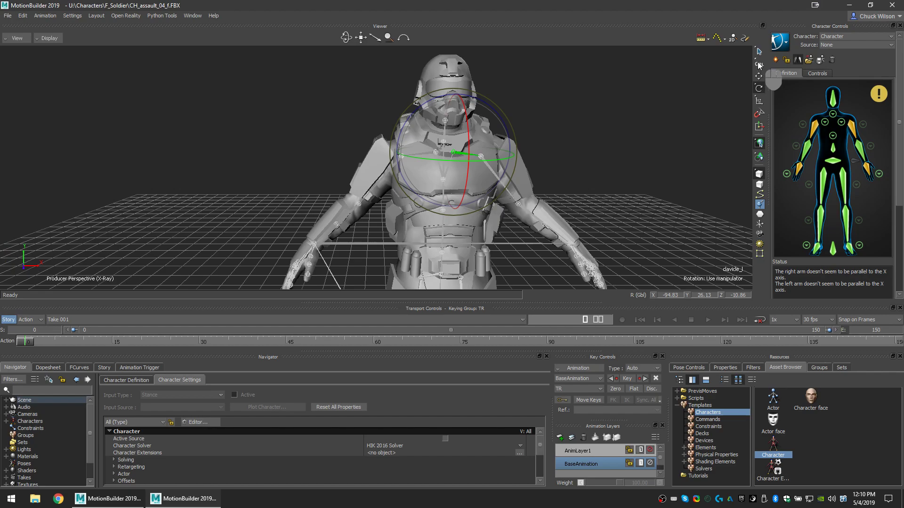
left_click(758, 60)
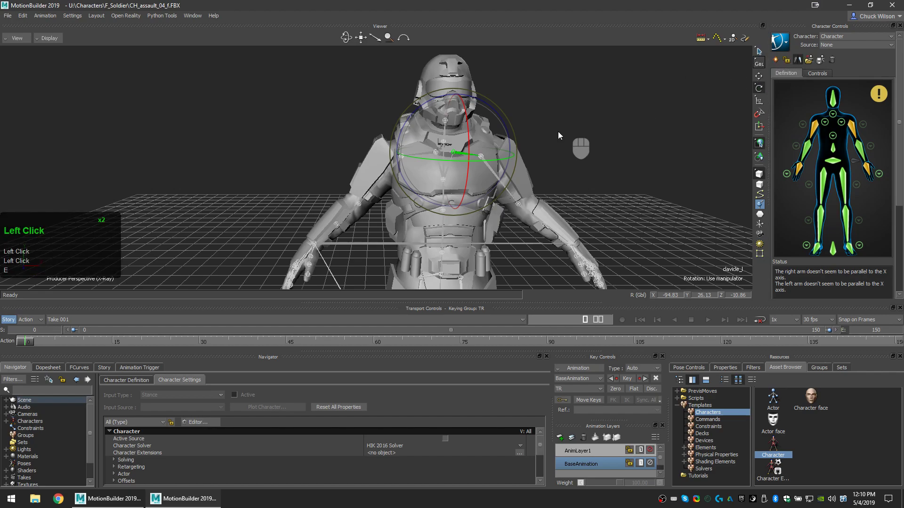
mouse_move(694, 298)
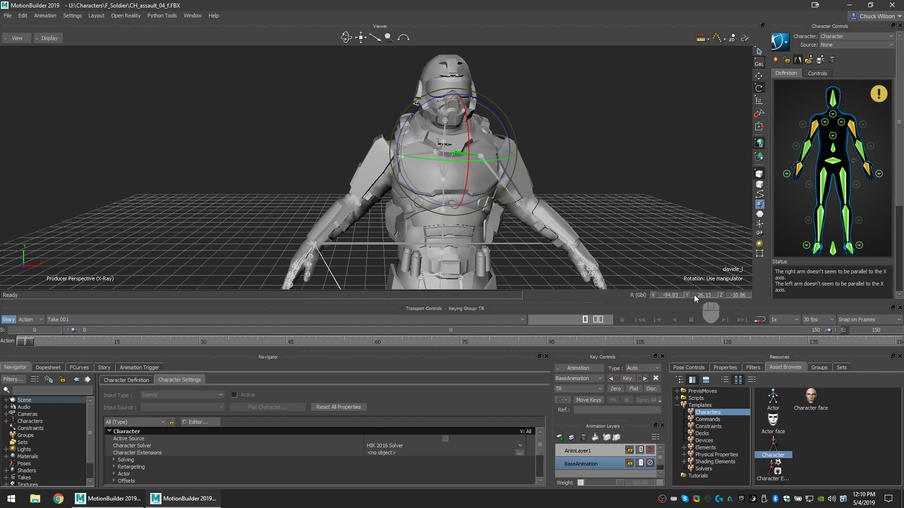
double_click(666, 295)
type("-90")
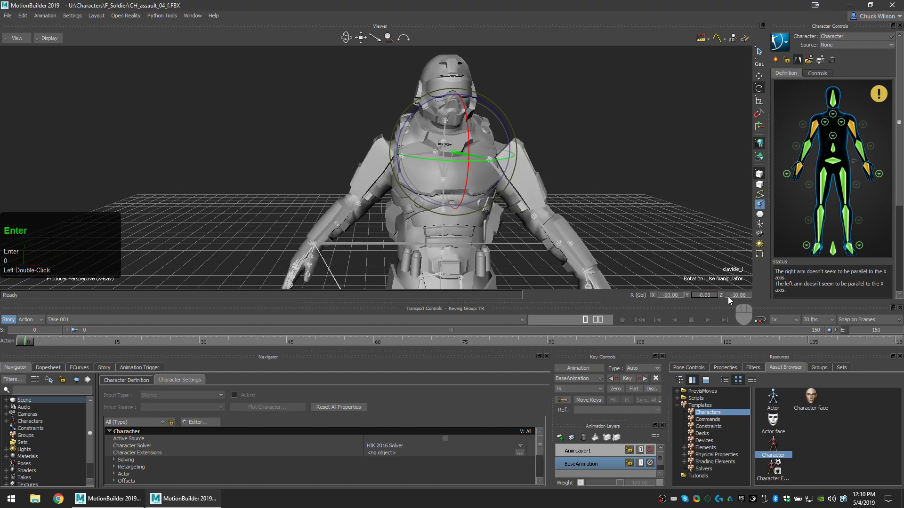
double_click(740, 294)
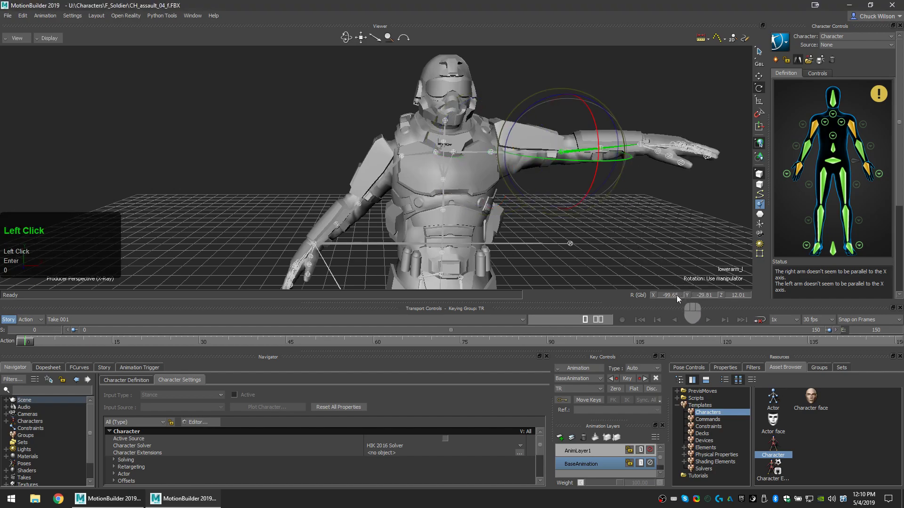
- Set rotations on lowerarm_l, clavicle_r, upperarm_r and lowerarm_r so both arms form a valid T-pose
double_click(668, 294)
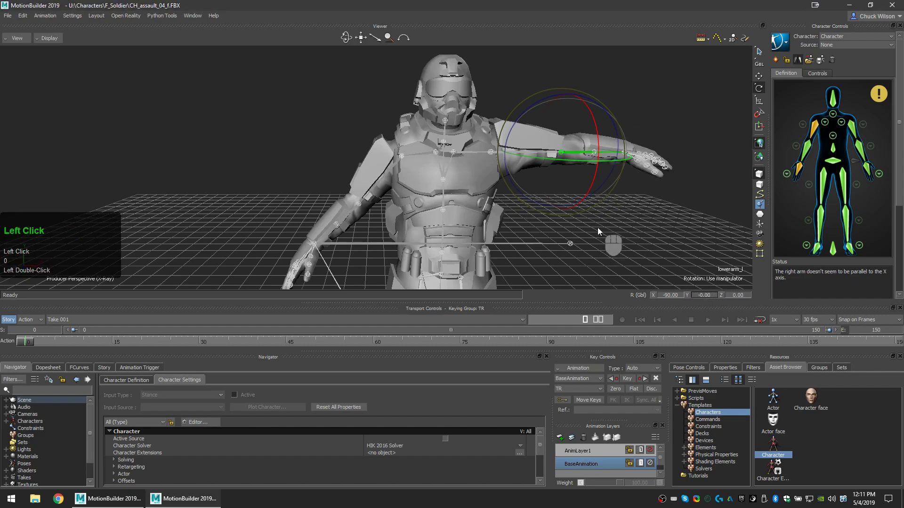
left_click_drag(600, 230, 479, 168)
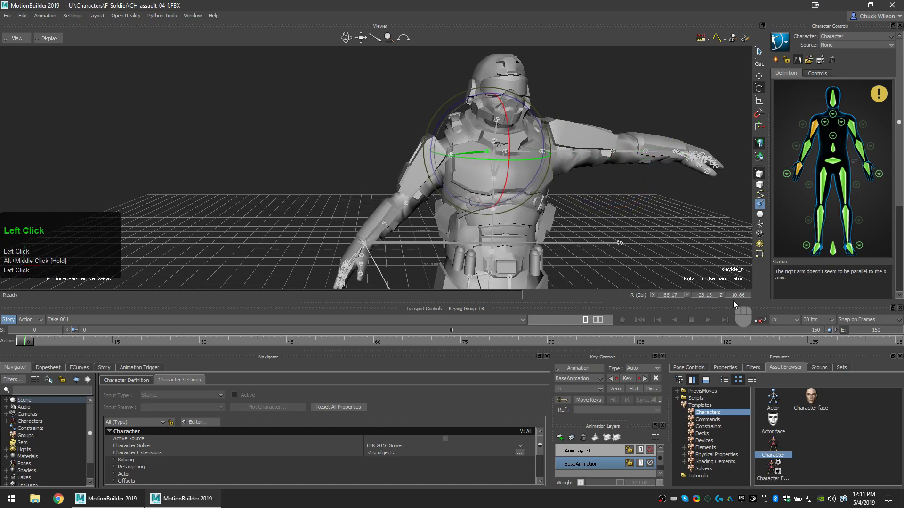
double_click(663, 295)
type("90")
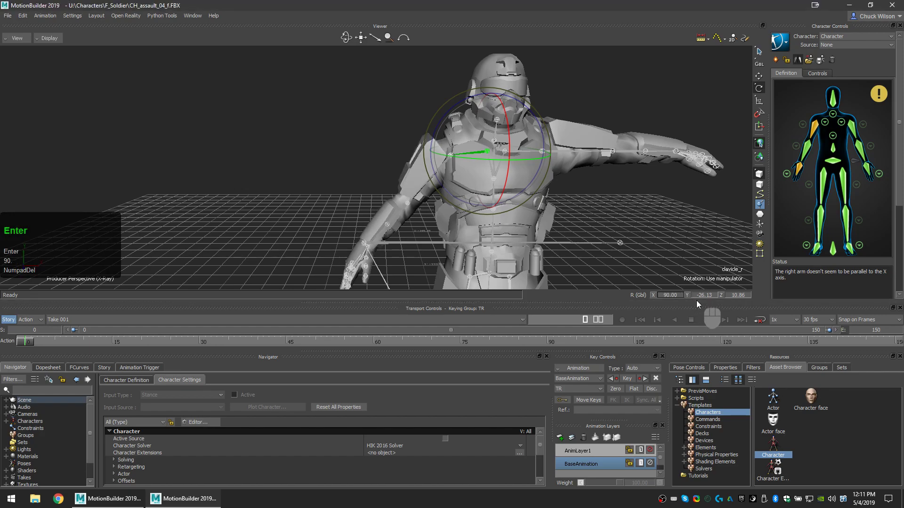
double_click(703, 295)
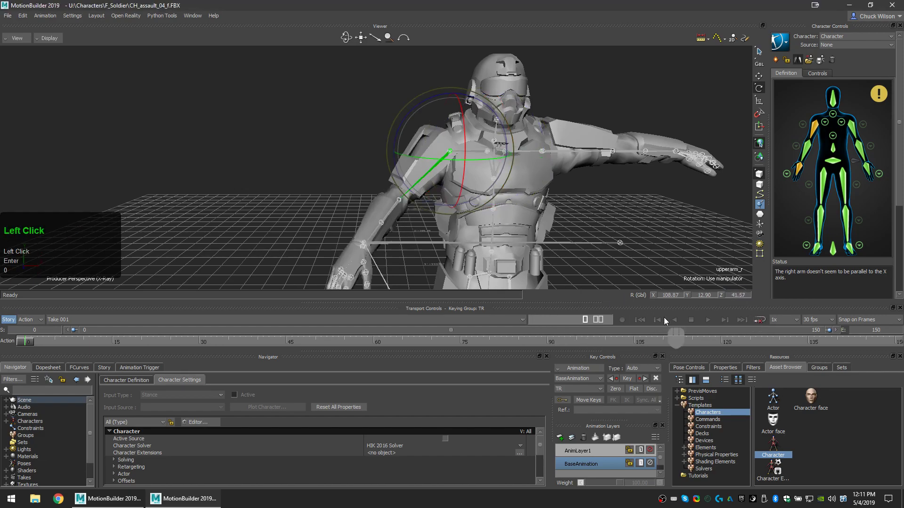
double_click(667, 294)
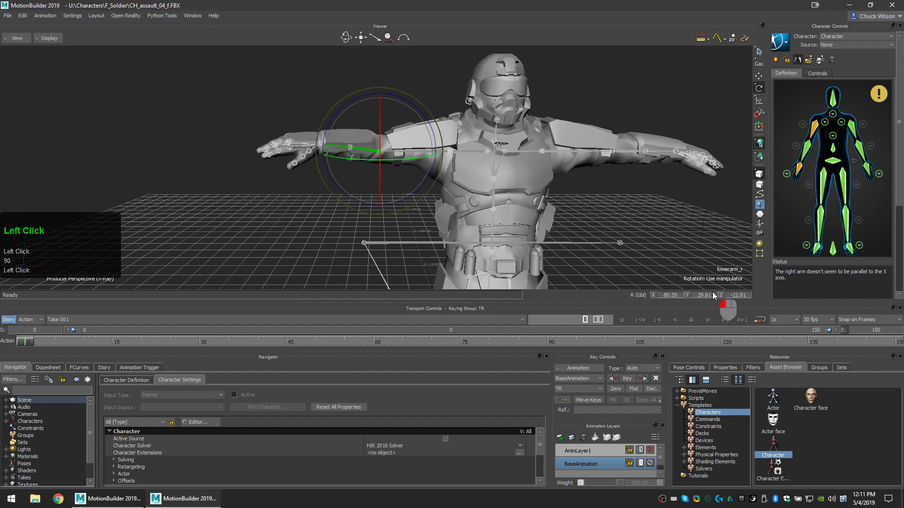
double_click(697, 294)
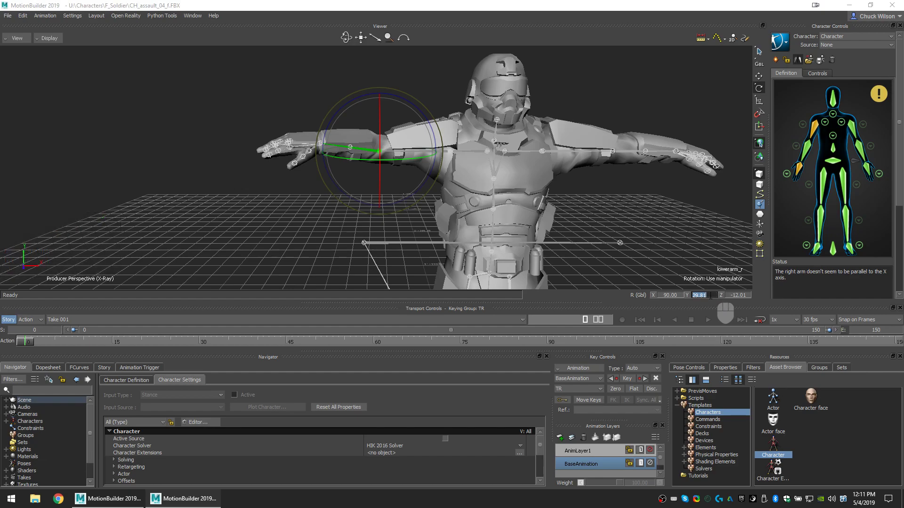
double_click(698, 295)
type("0")
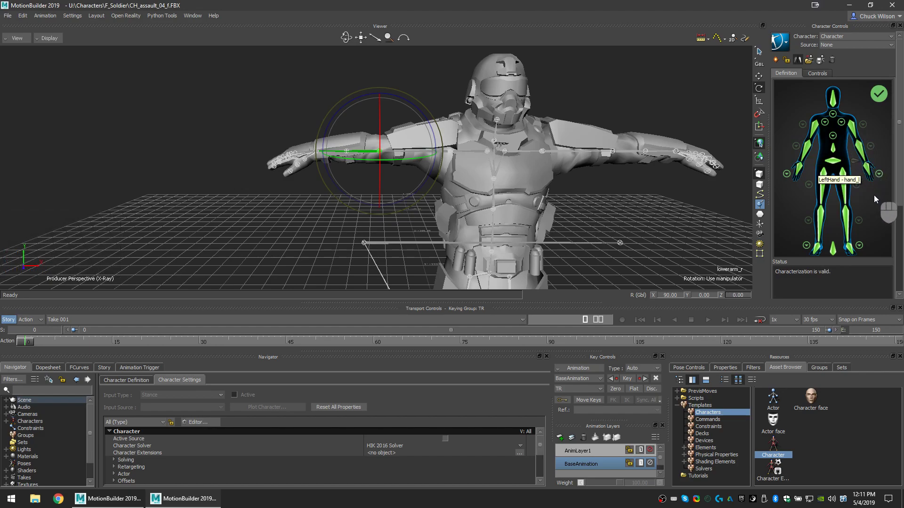
mouse_move(875, 203)
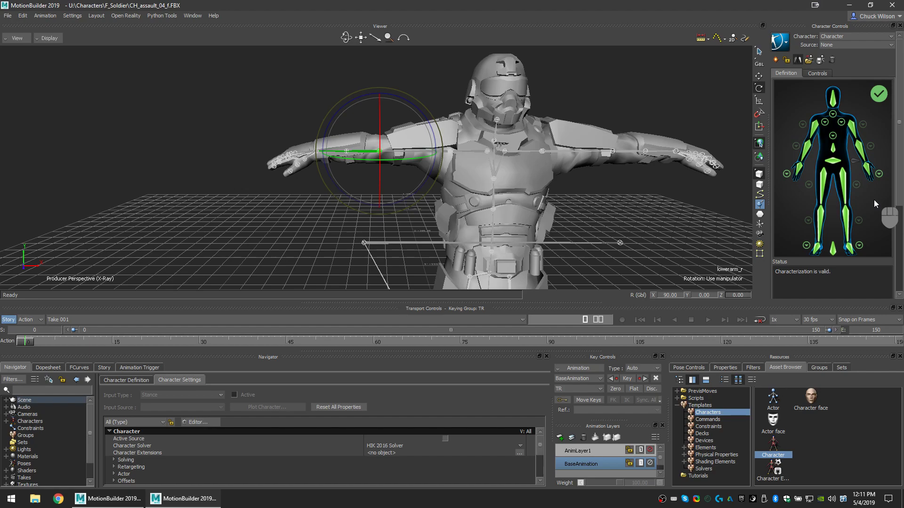
- Start characterizing the soldier via the Characterize lock button in Character Controls
left_click(786, 59)
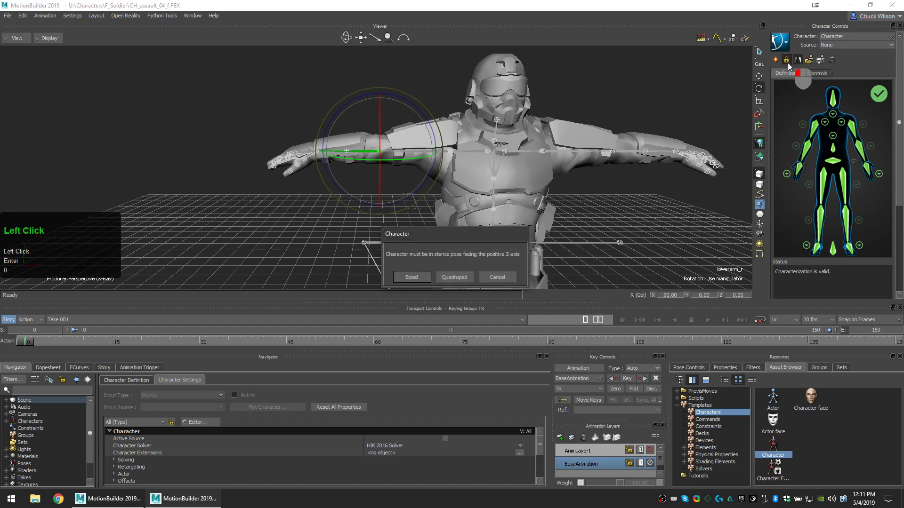
- Characterize as Biped, set the source to Control Rig and create a full FK/IK rig
left_click(412, 276)
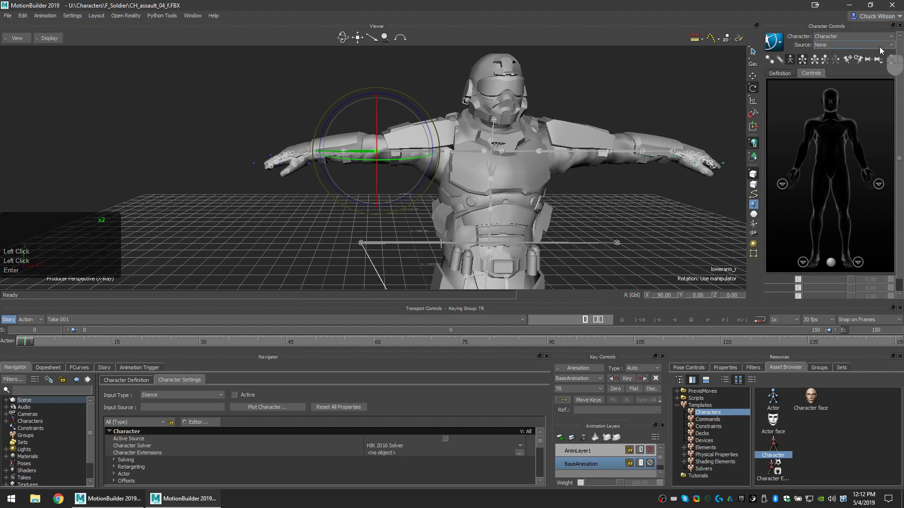
left_click(853, 45)
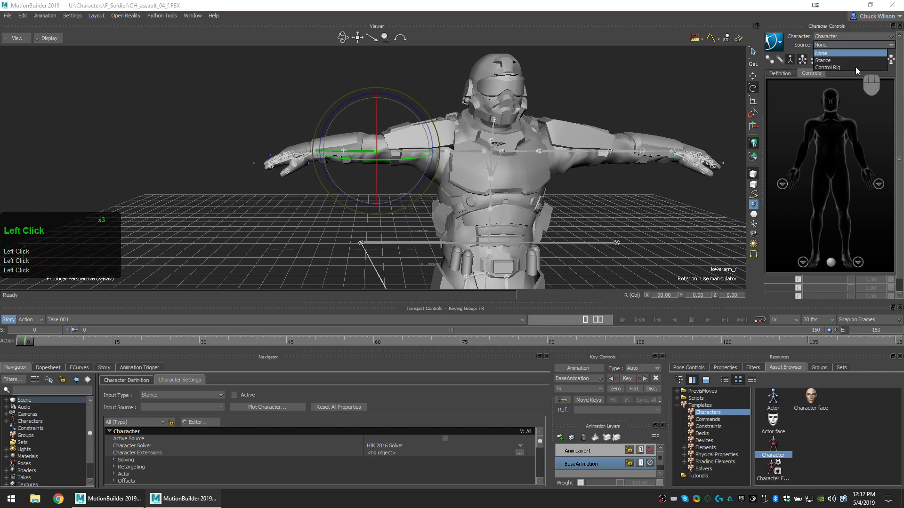
left_click(827, 68)
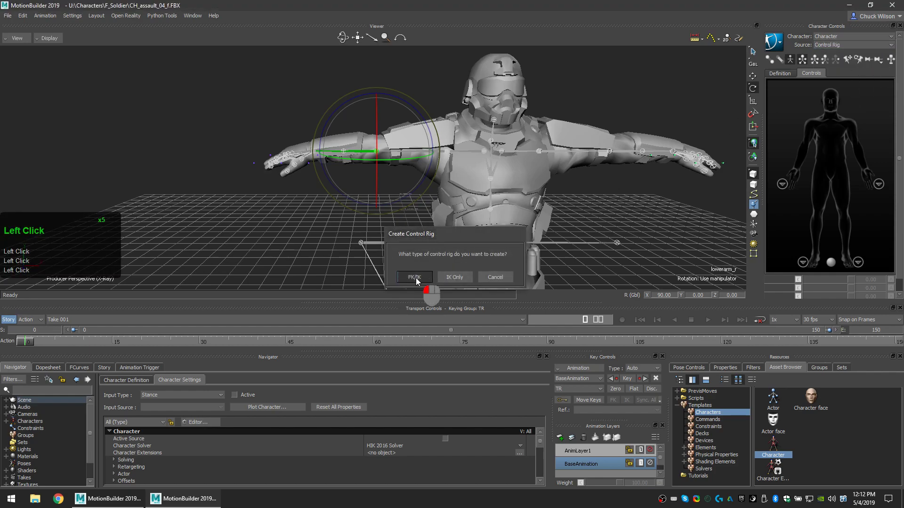
left_click(414, 277)
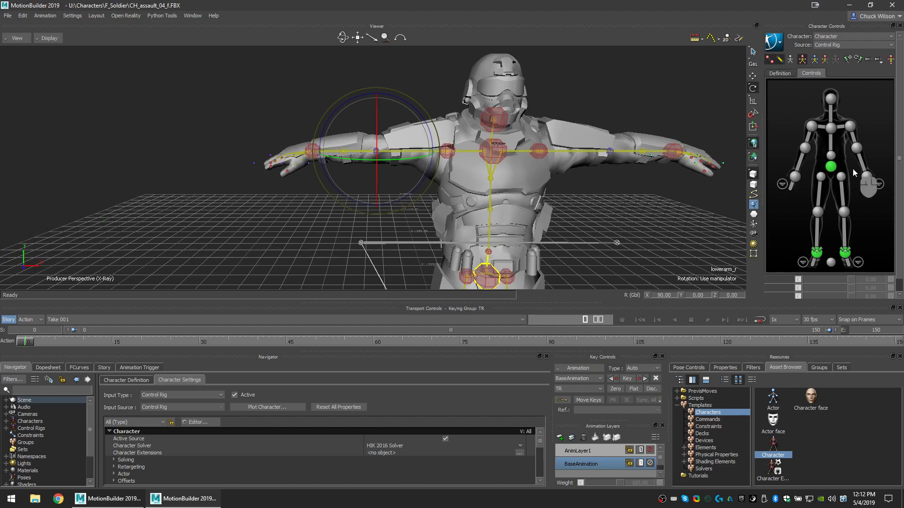
- Rotate the left shoulder effector to bend the soldier's left arm away from T-pose
left_click(851, 125)
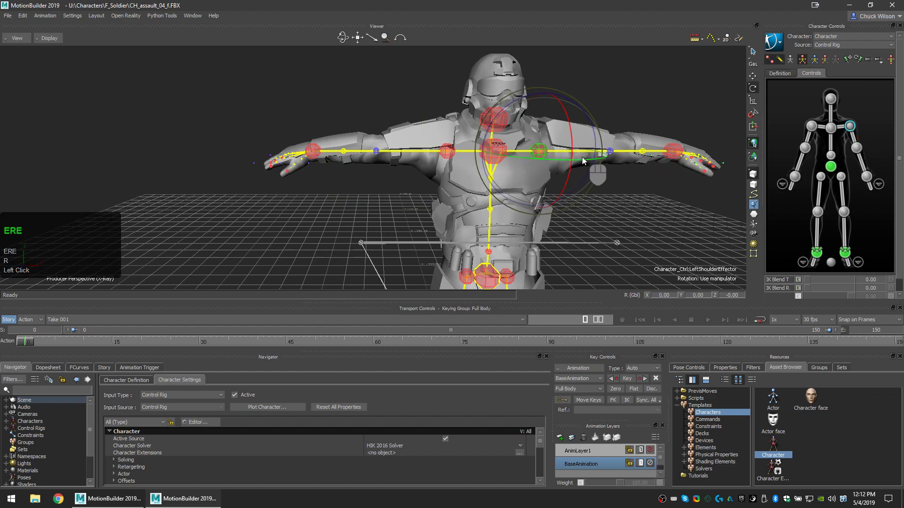
left_click_drag(582, 161, 587, 176)
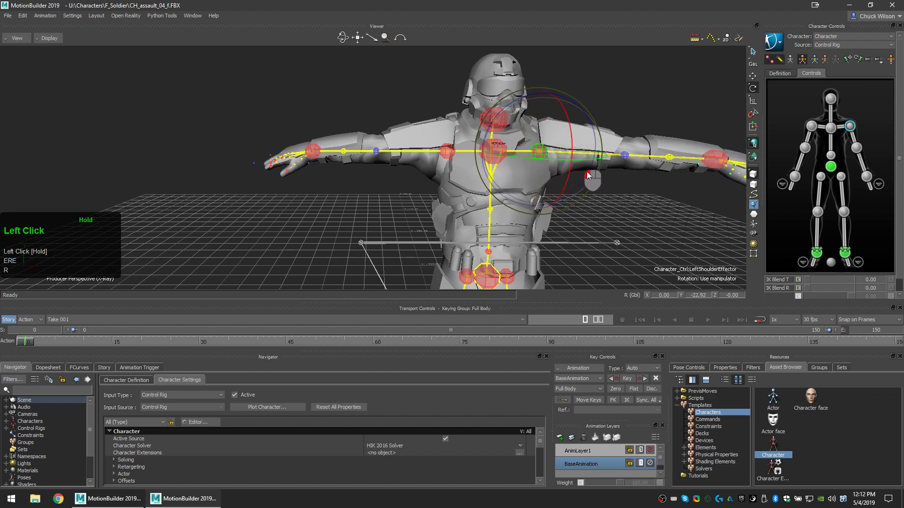
scroll("down", 3)
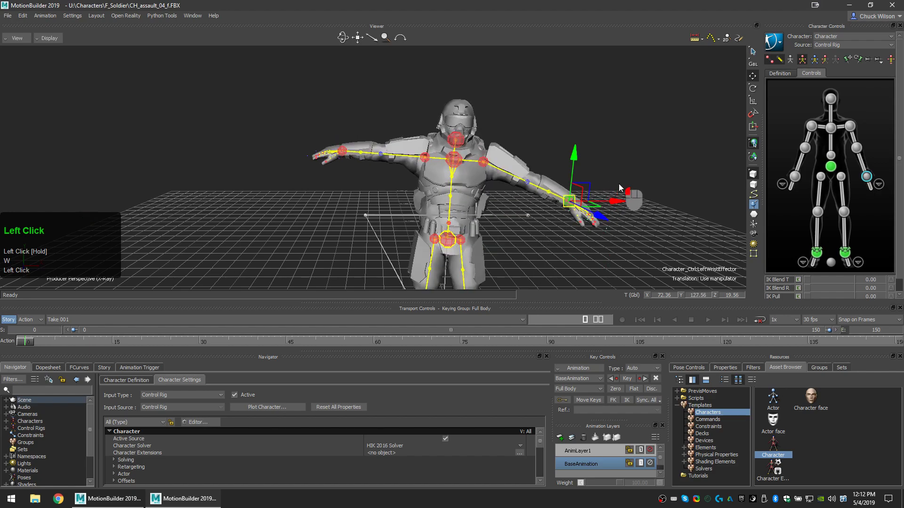
scroll("down", 3)
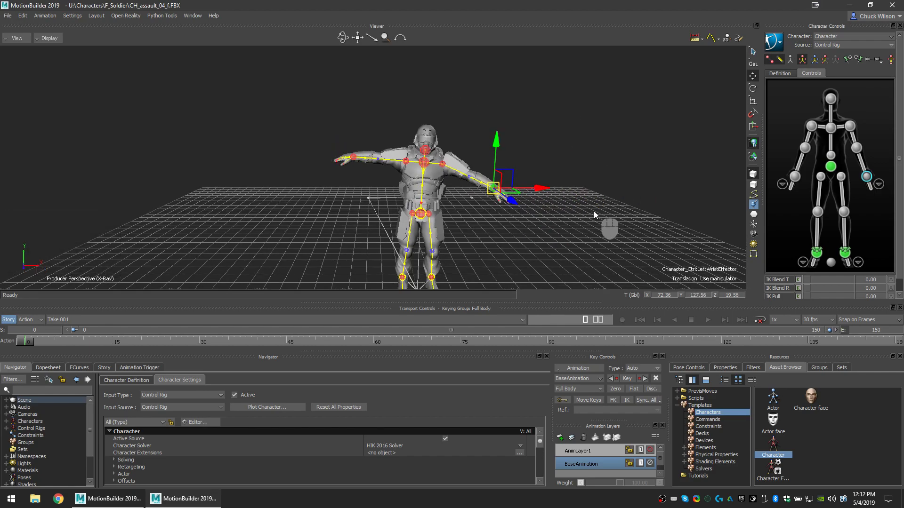
mouse_move(602, 226)
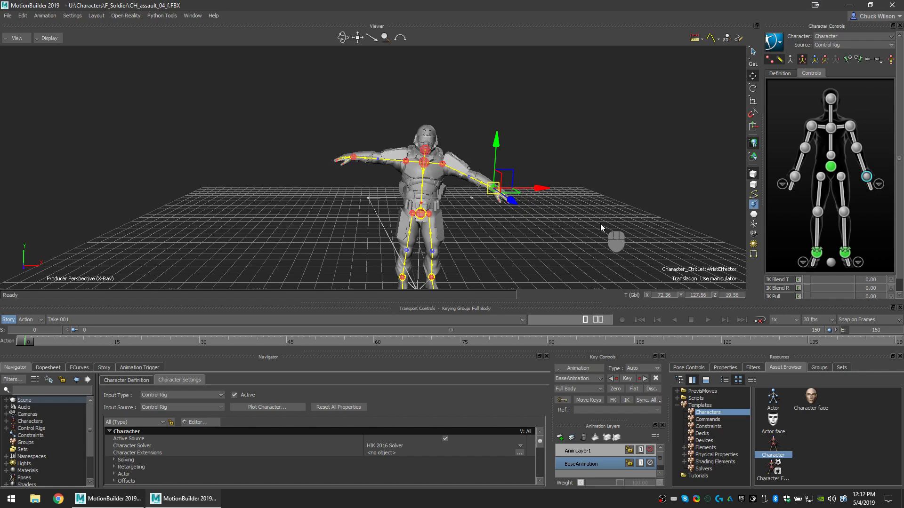
mouse_move(623, 215)
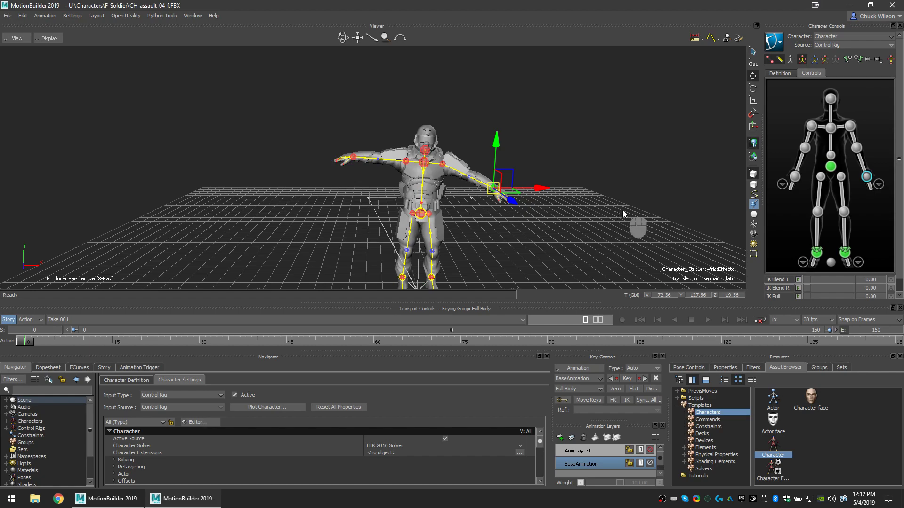